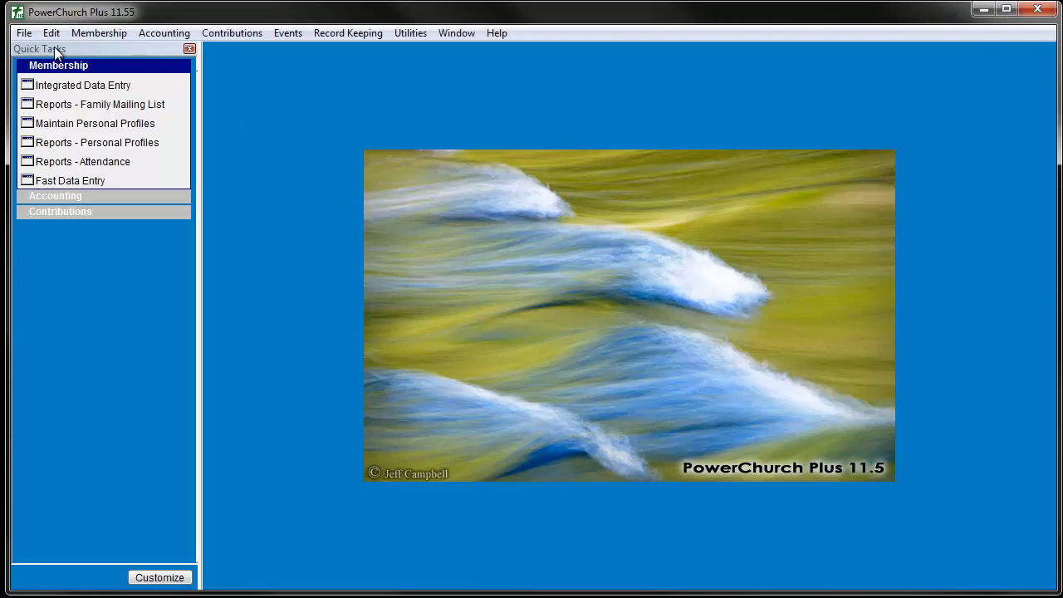
Step: Run the Defined Custom Codes personal profiles report as a screen preview
click(99, 33)
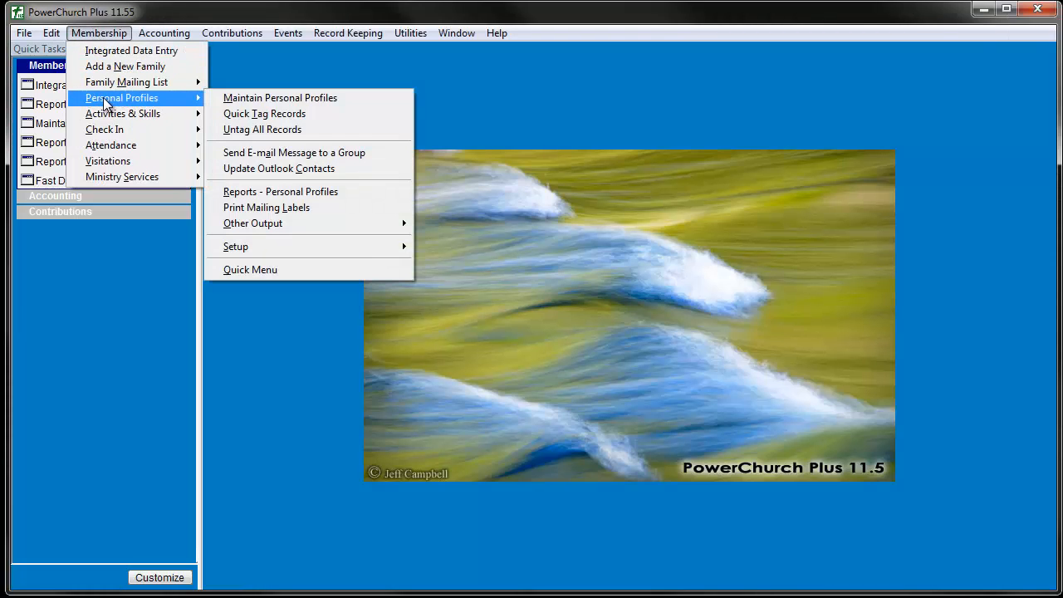
click(279, 191)
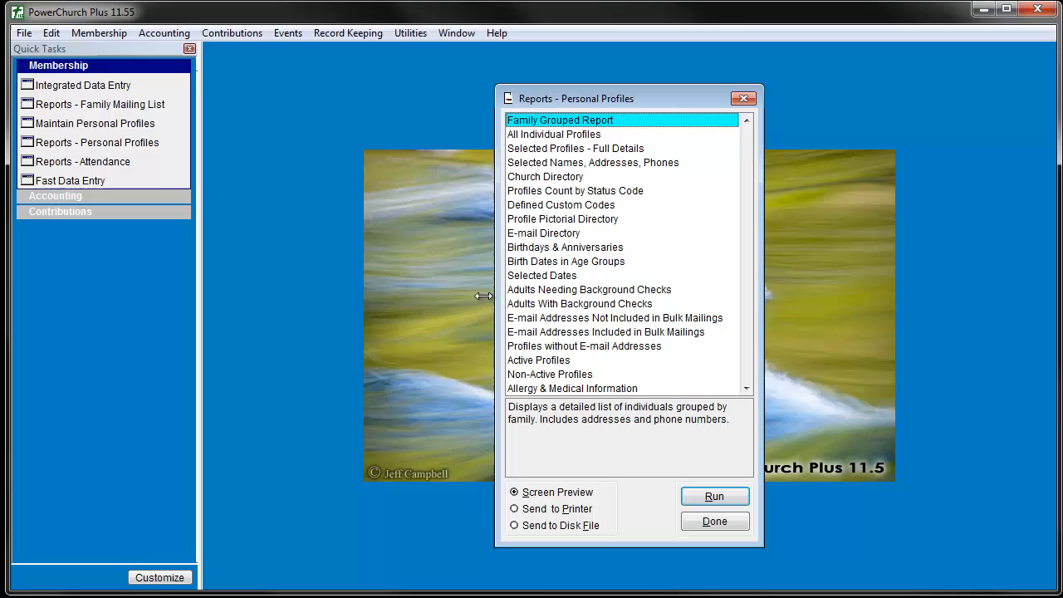
mouse_move(565, 326)
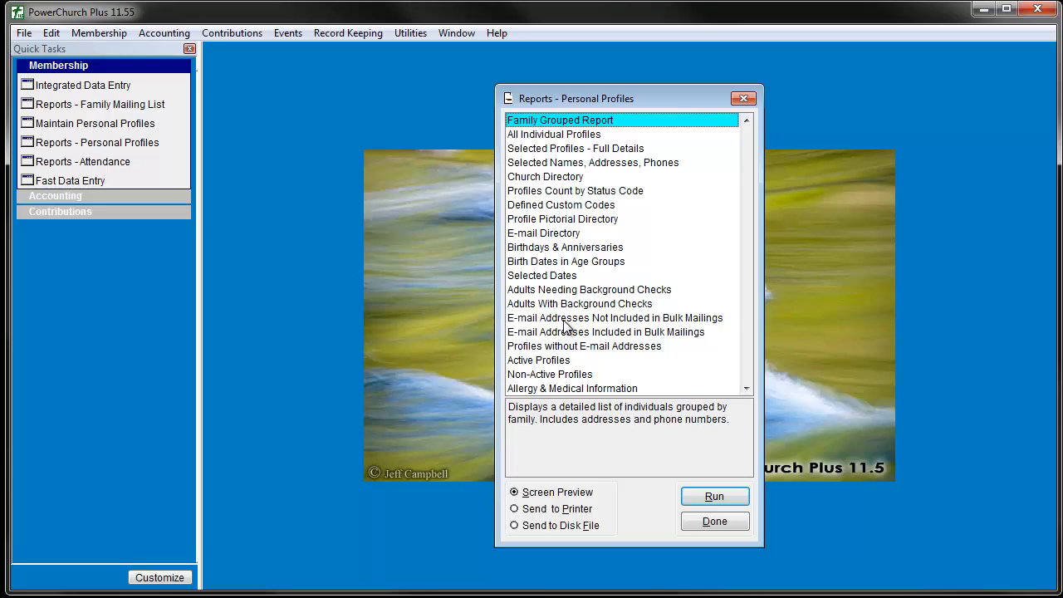
click(561, 204)
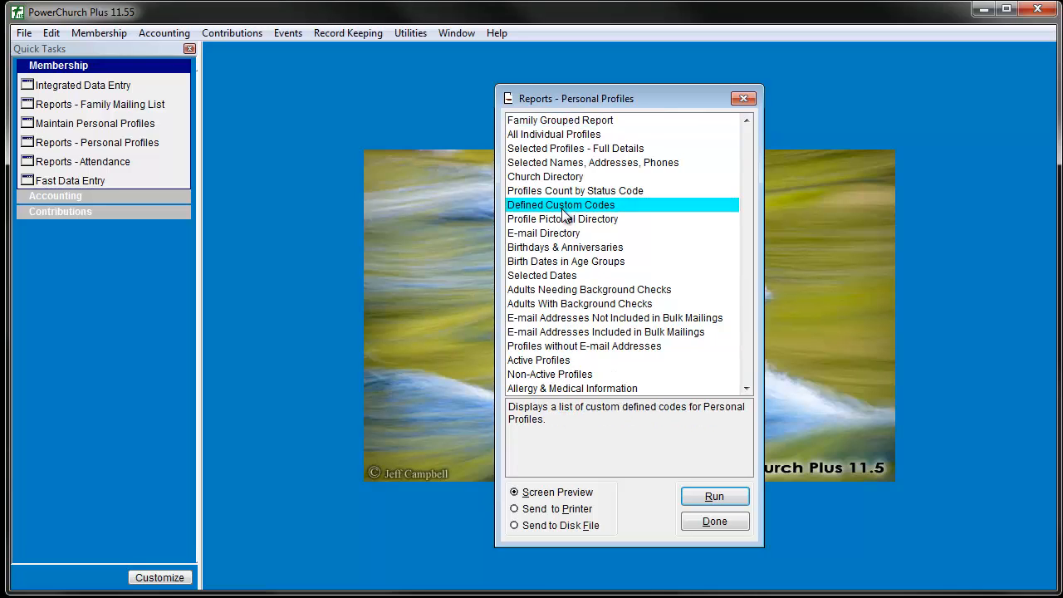
click(712, 496)
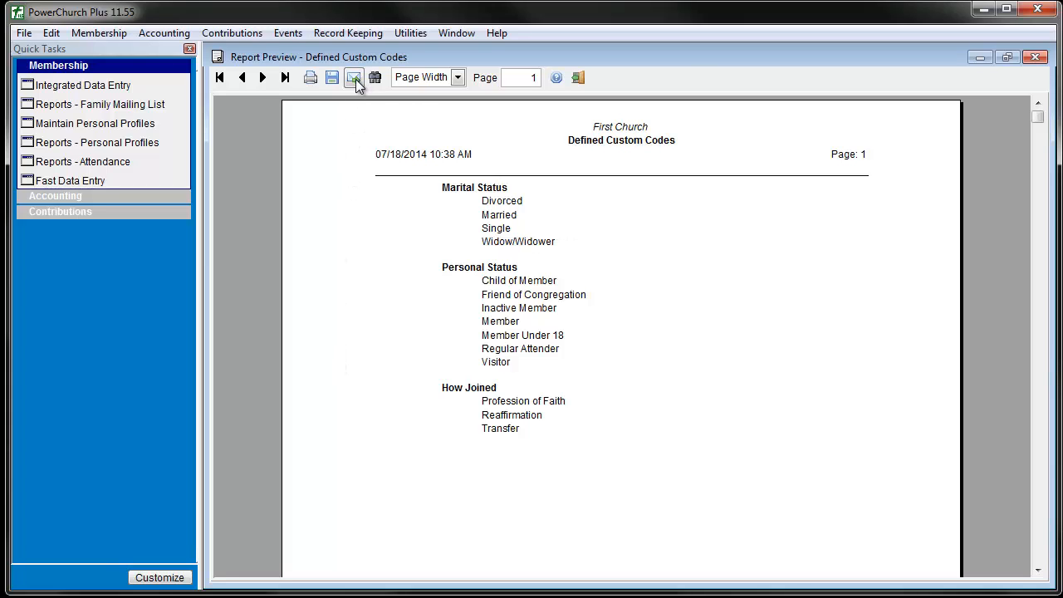
Step: E-mail the previewed report to a group from the Activity & Skills module
click(354, 77)
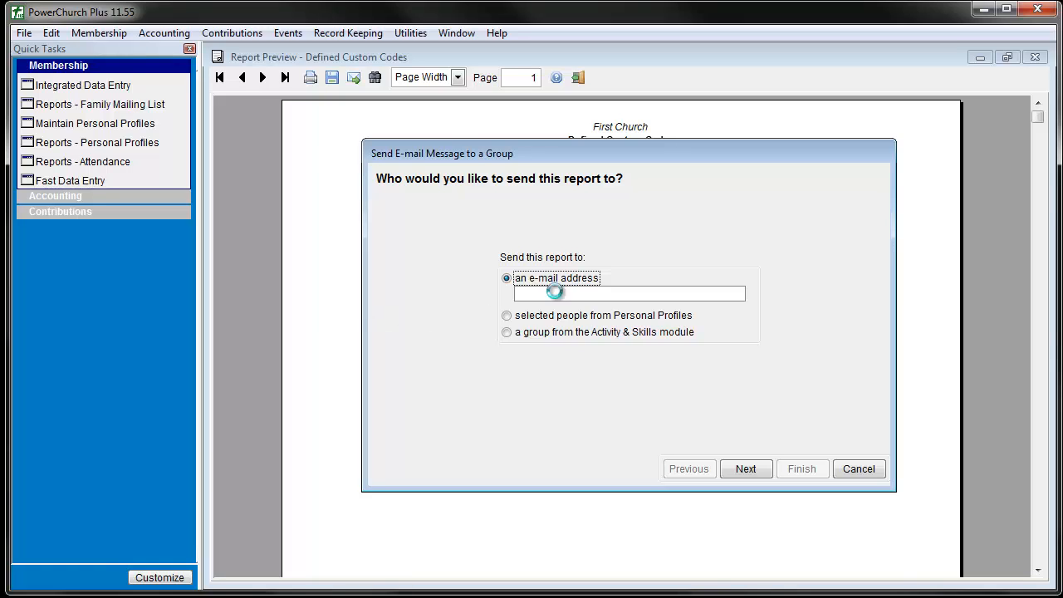
click(507, 316)
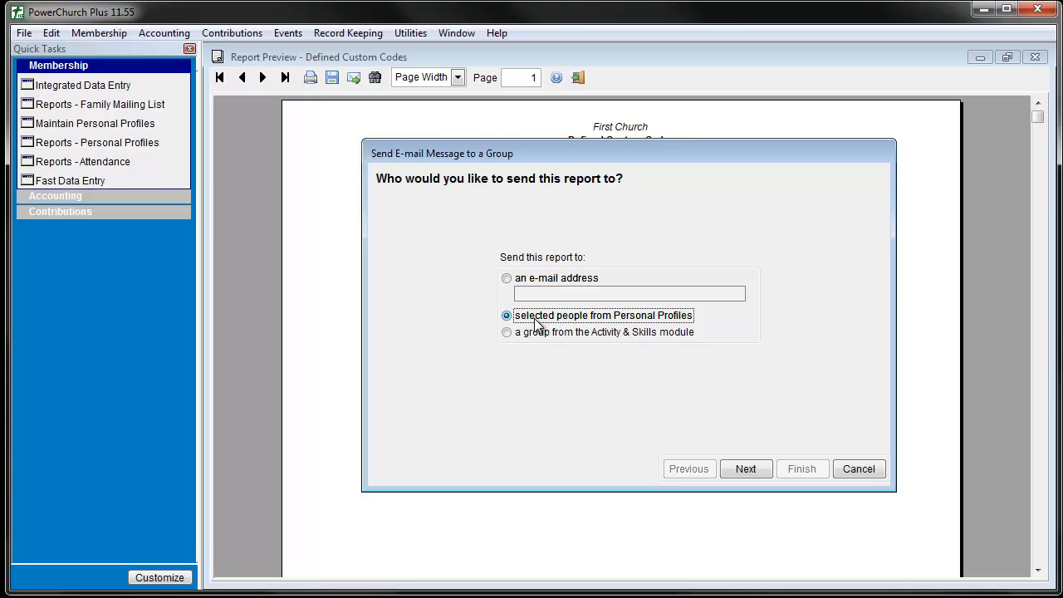
click(507, 331)
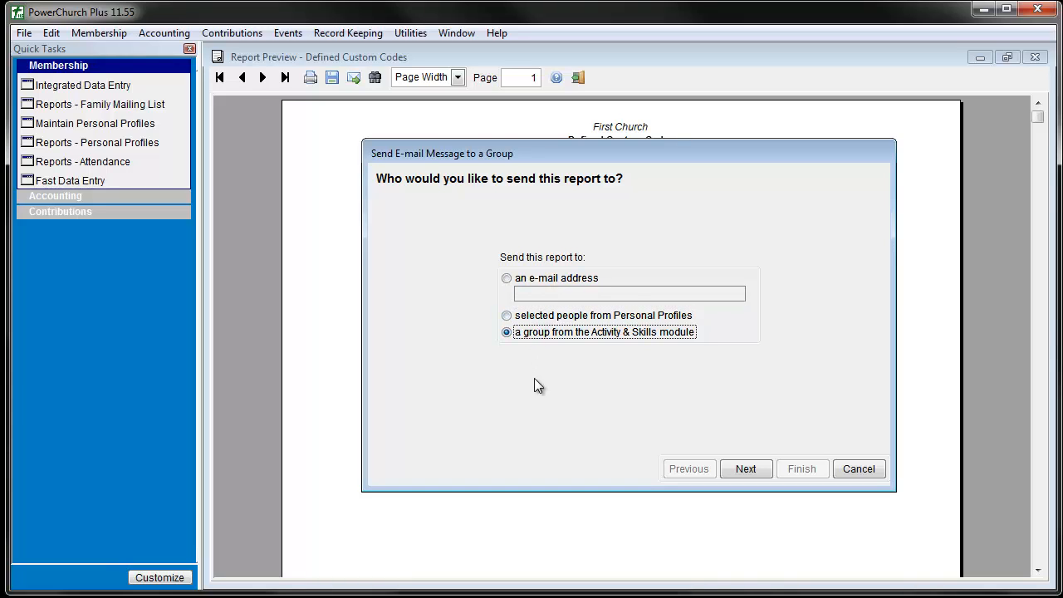
mouse_move(608, 428)
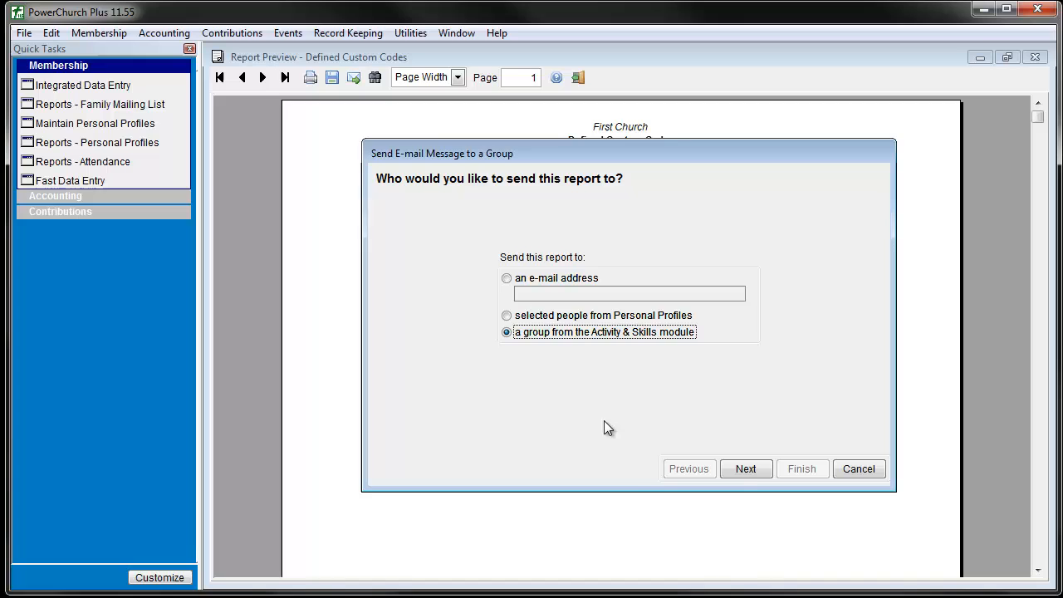
click(745, 469)
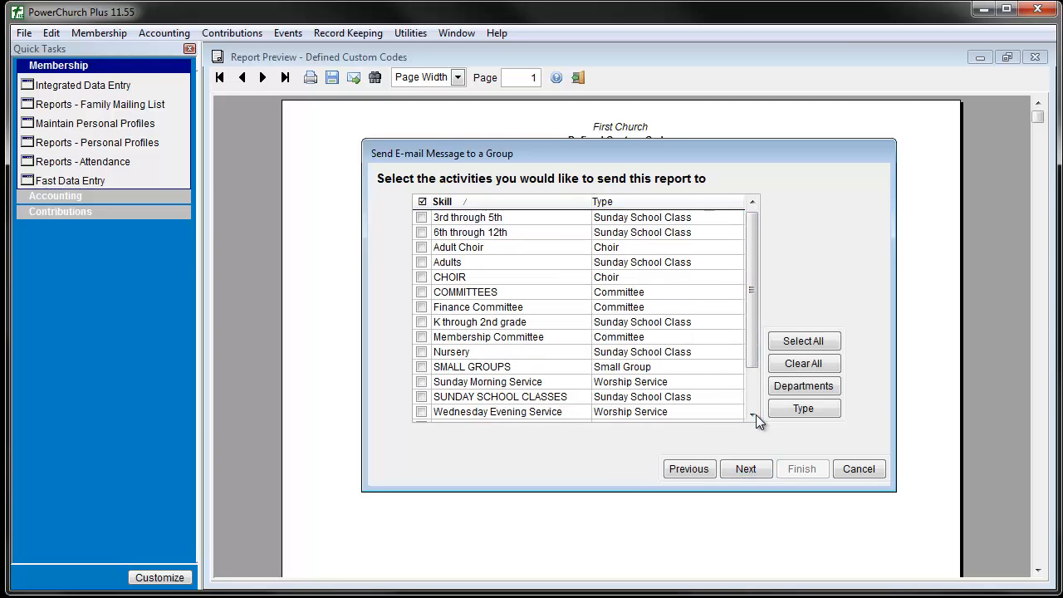
Step: Choose Young Adults and Youth Group as recipient activities and continue to roles
scroll(down, 3)
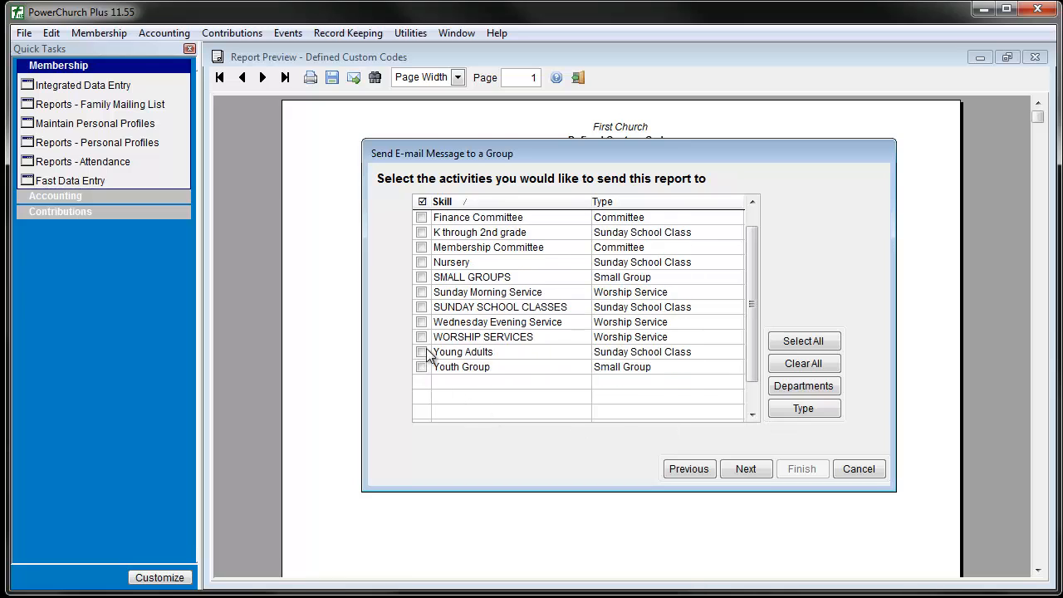
click(421, 366)
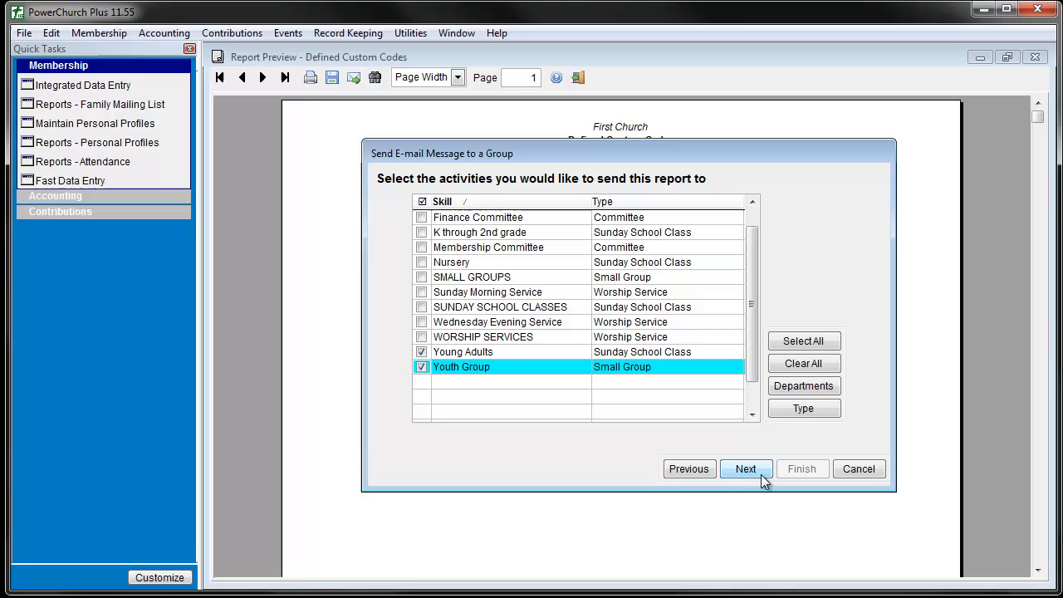
click(745, 469)
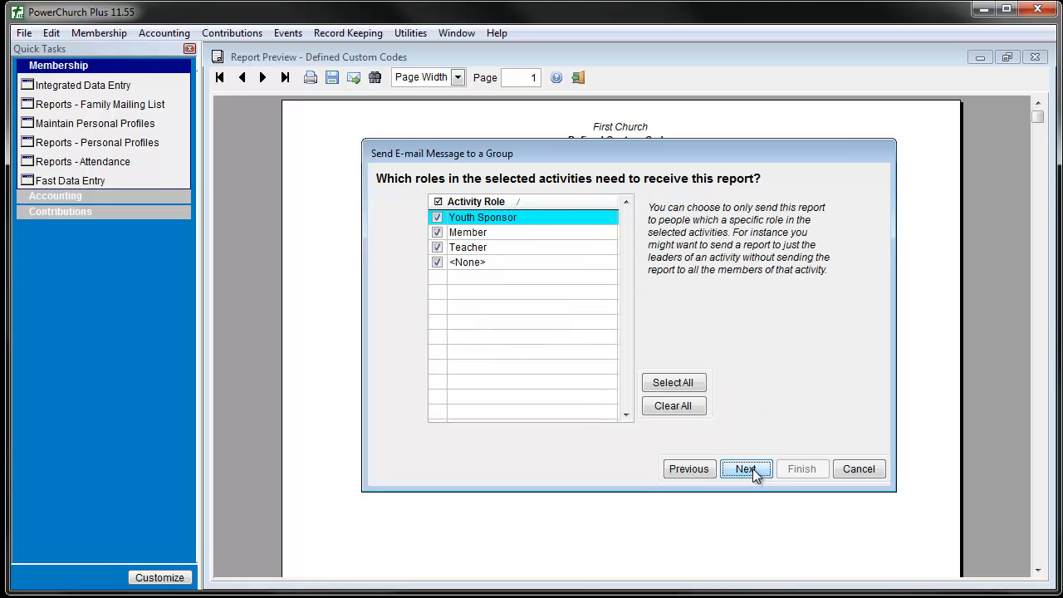
Step: Keep all roles and choose No further processing for the five records without e-mail
click(745, 469)
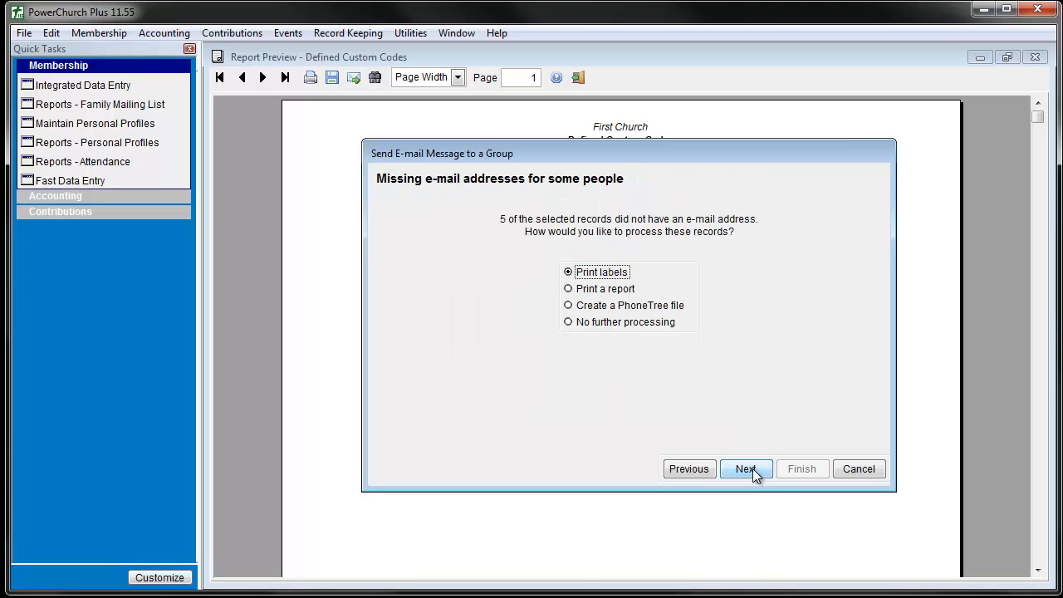
mouse_move(585, 334)
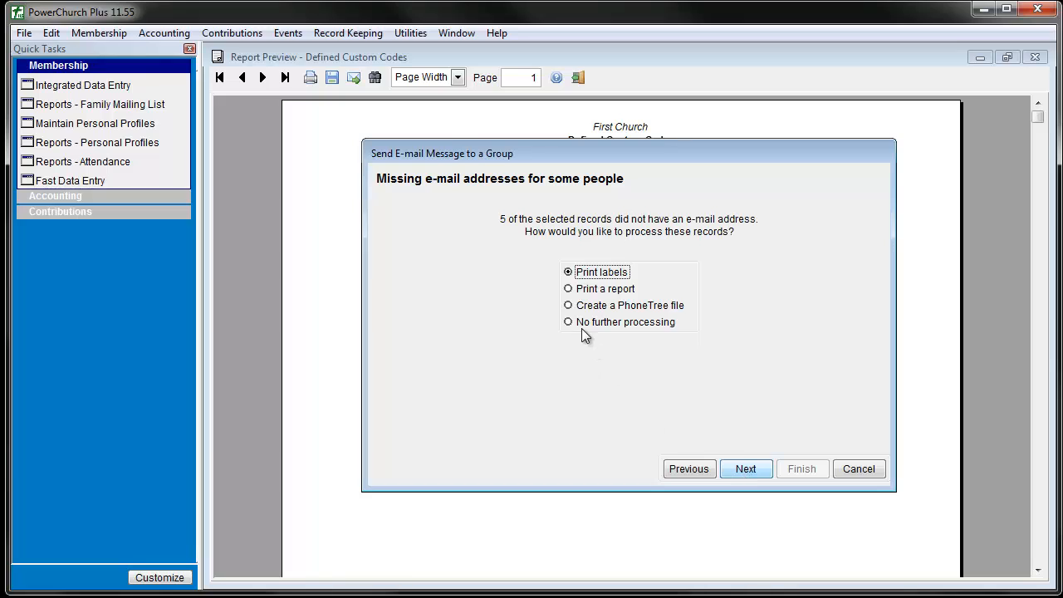
mouse_move(587, 323)
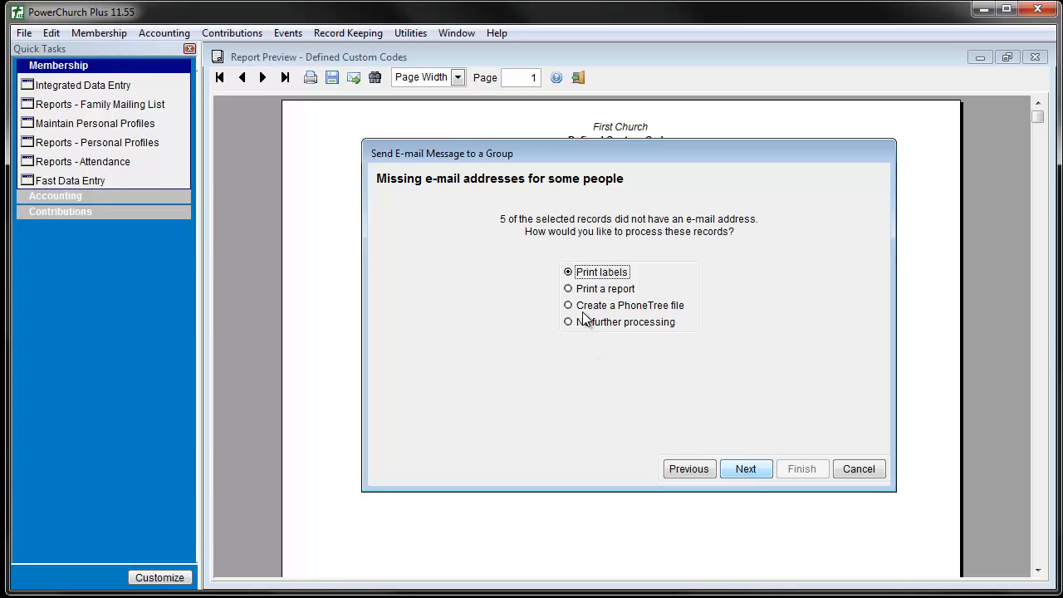
click(568, 289)
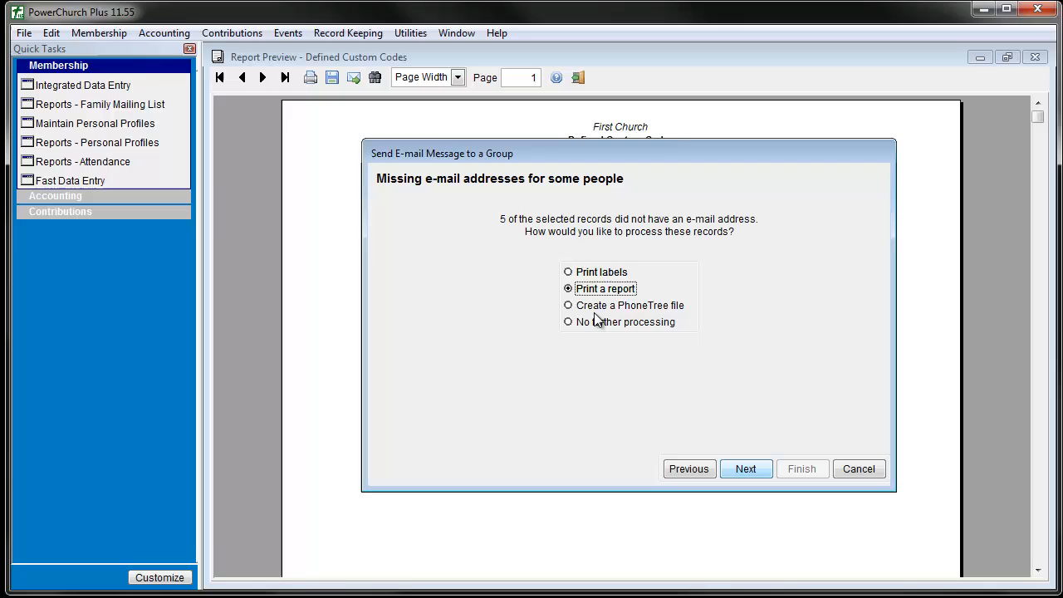
click(568, 305)
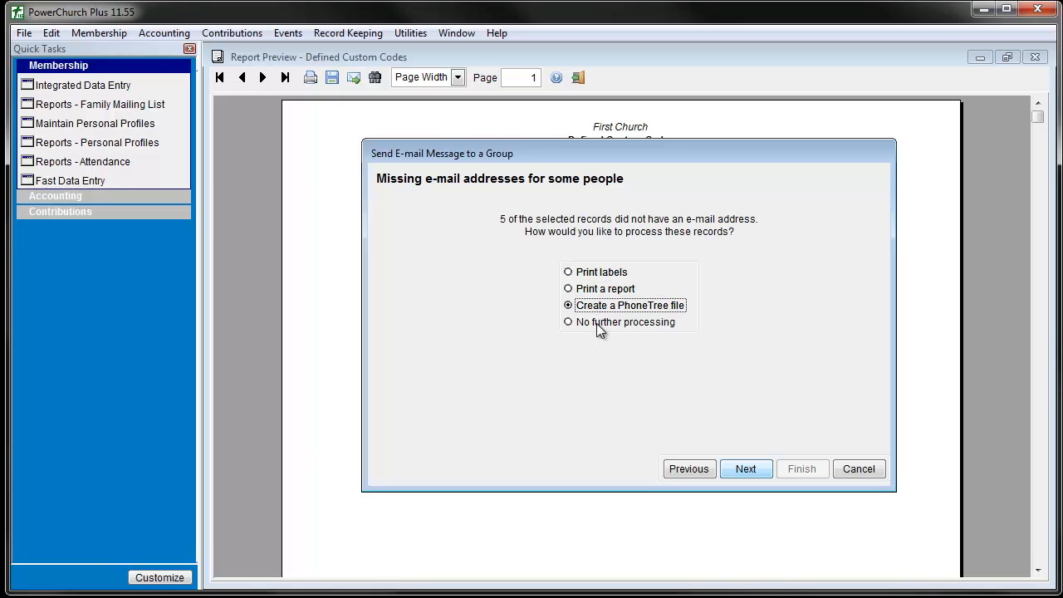
click(568, 322)
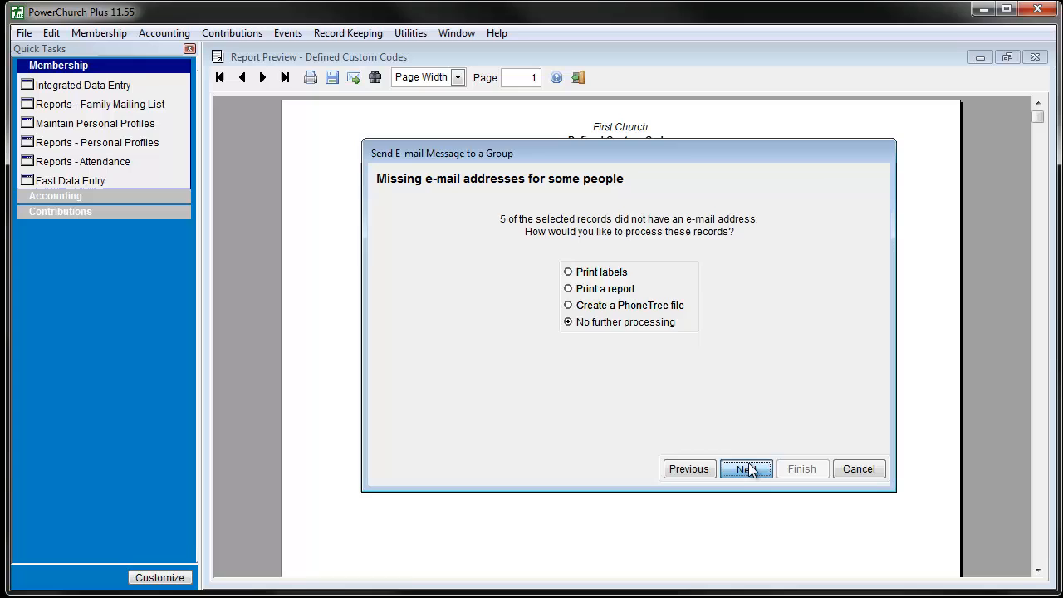
Step: Advance the wizard to the Compose your e-mail message page
click(745, 469)
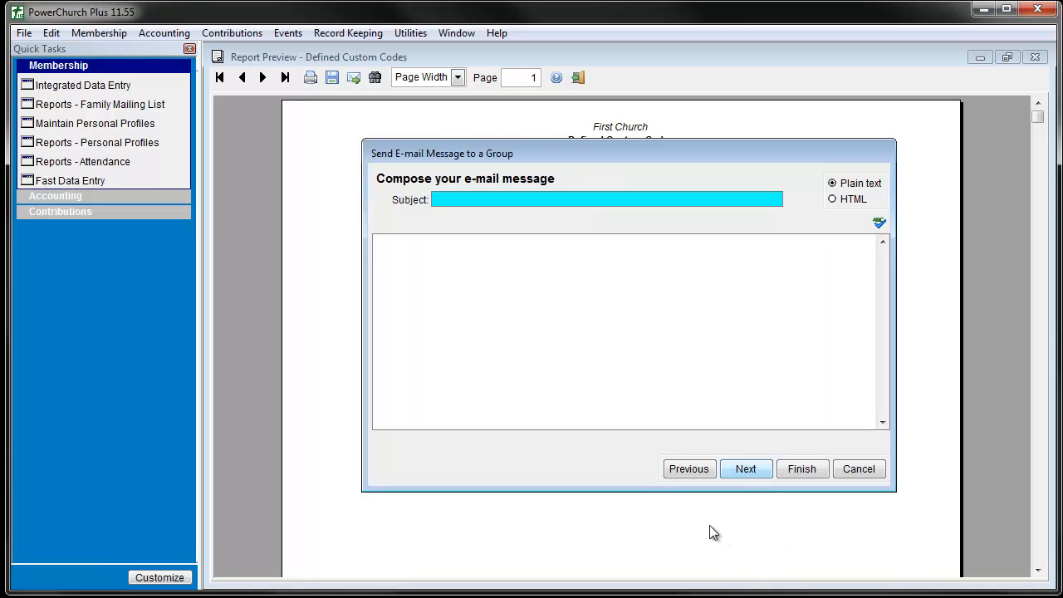
mouse_move(694, 522)
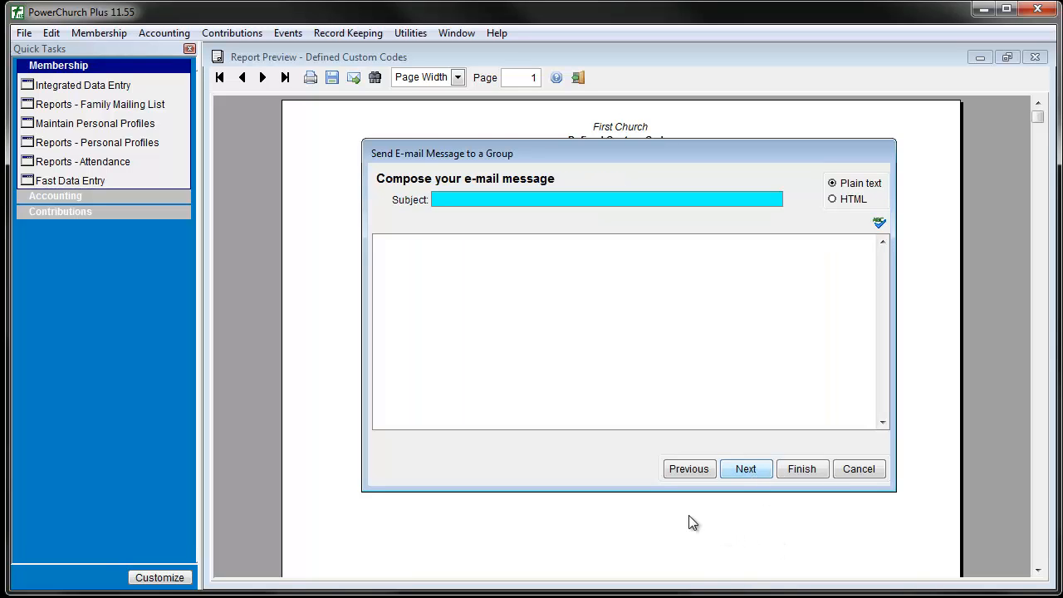